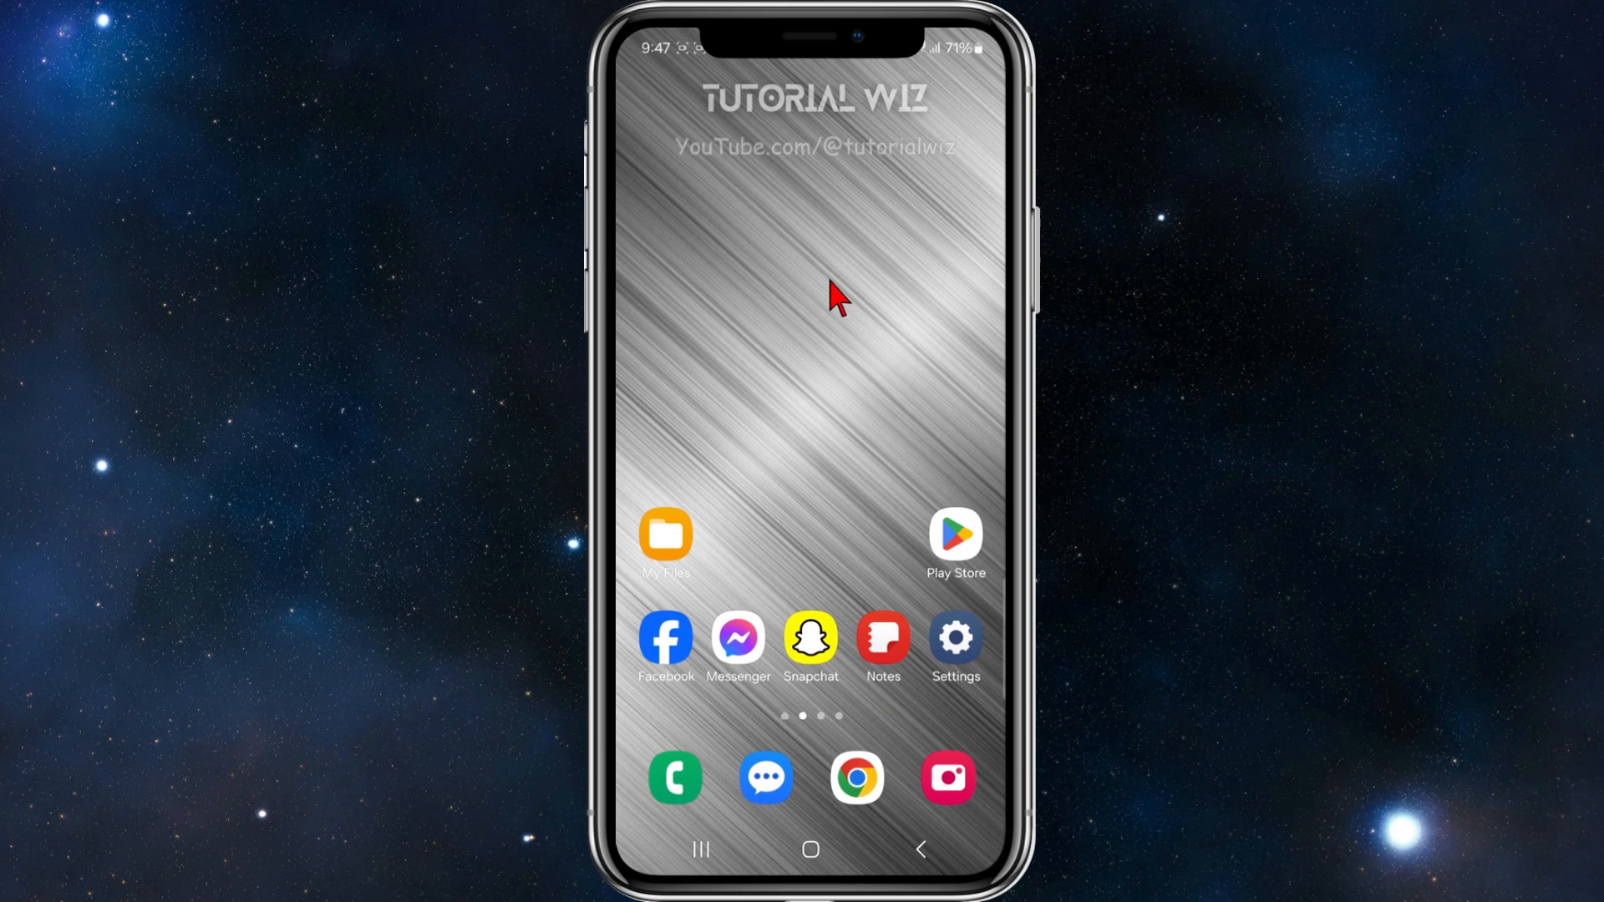
- Bring up the Tutorial note on cancelling the Picture This subscription
click(883, 636)
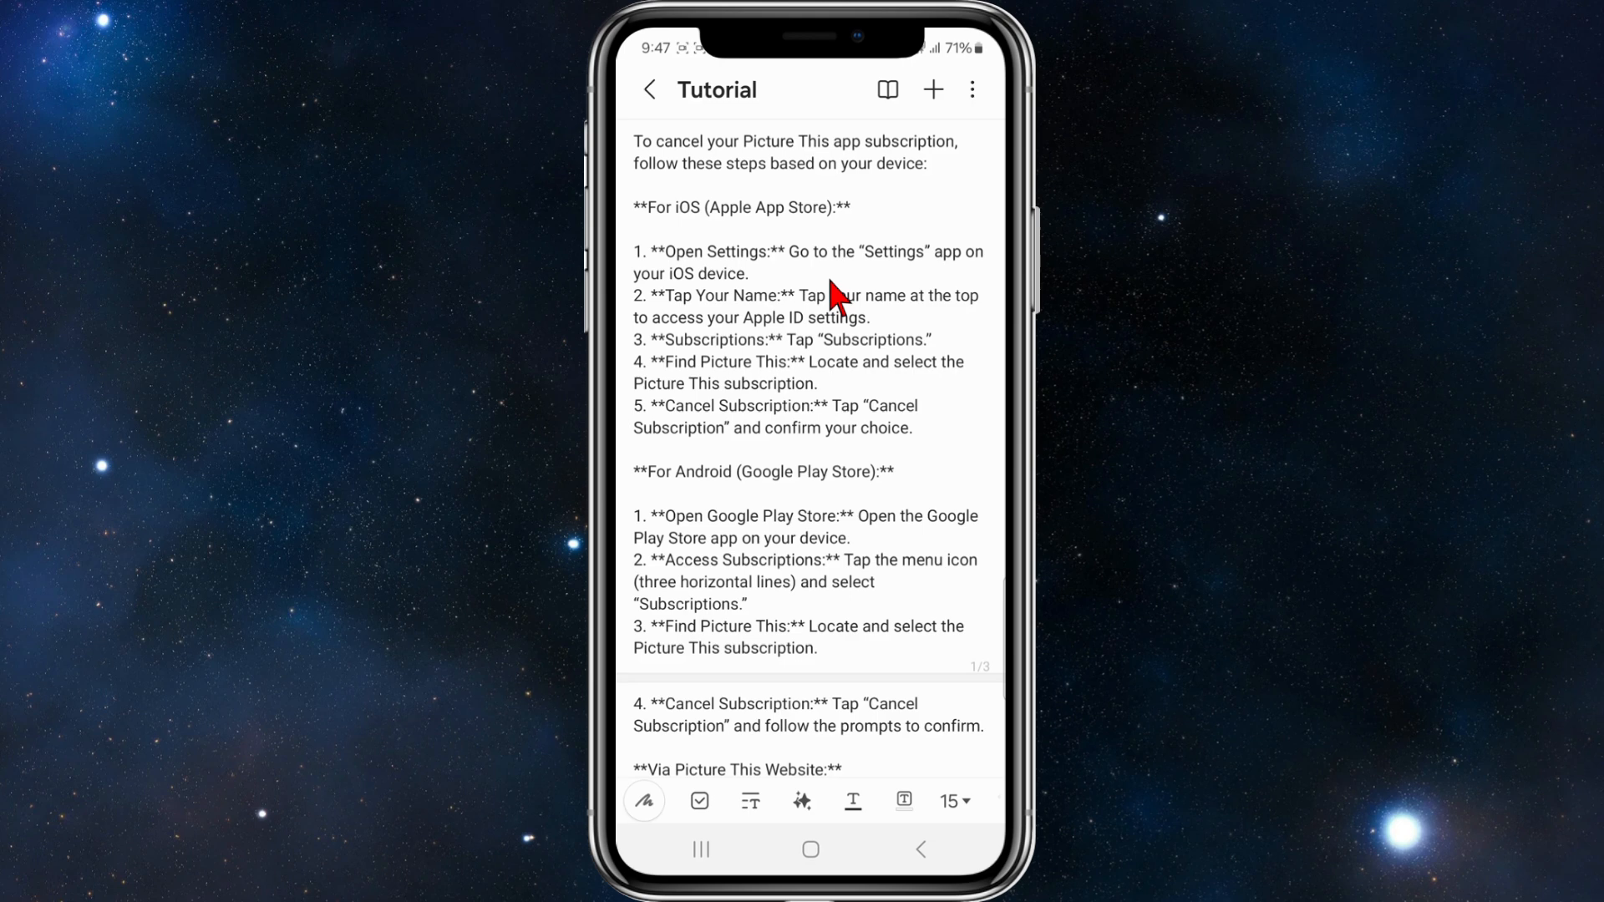
- Read down through the note's Android cancellation steps
scroll(up, 3)
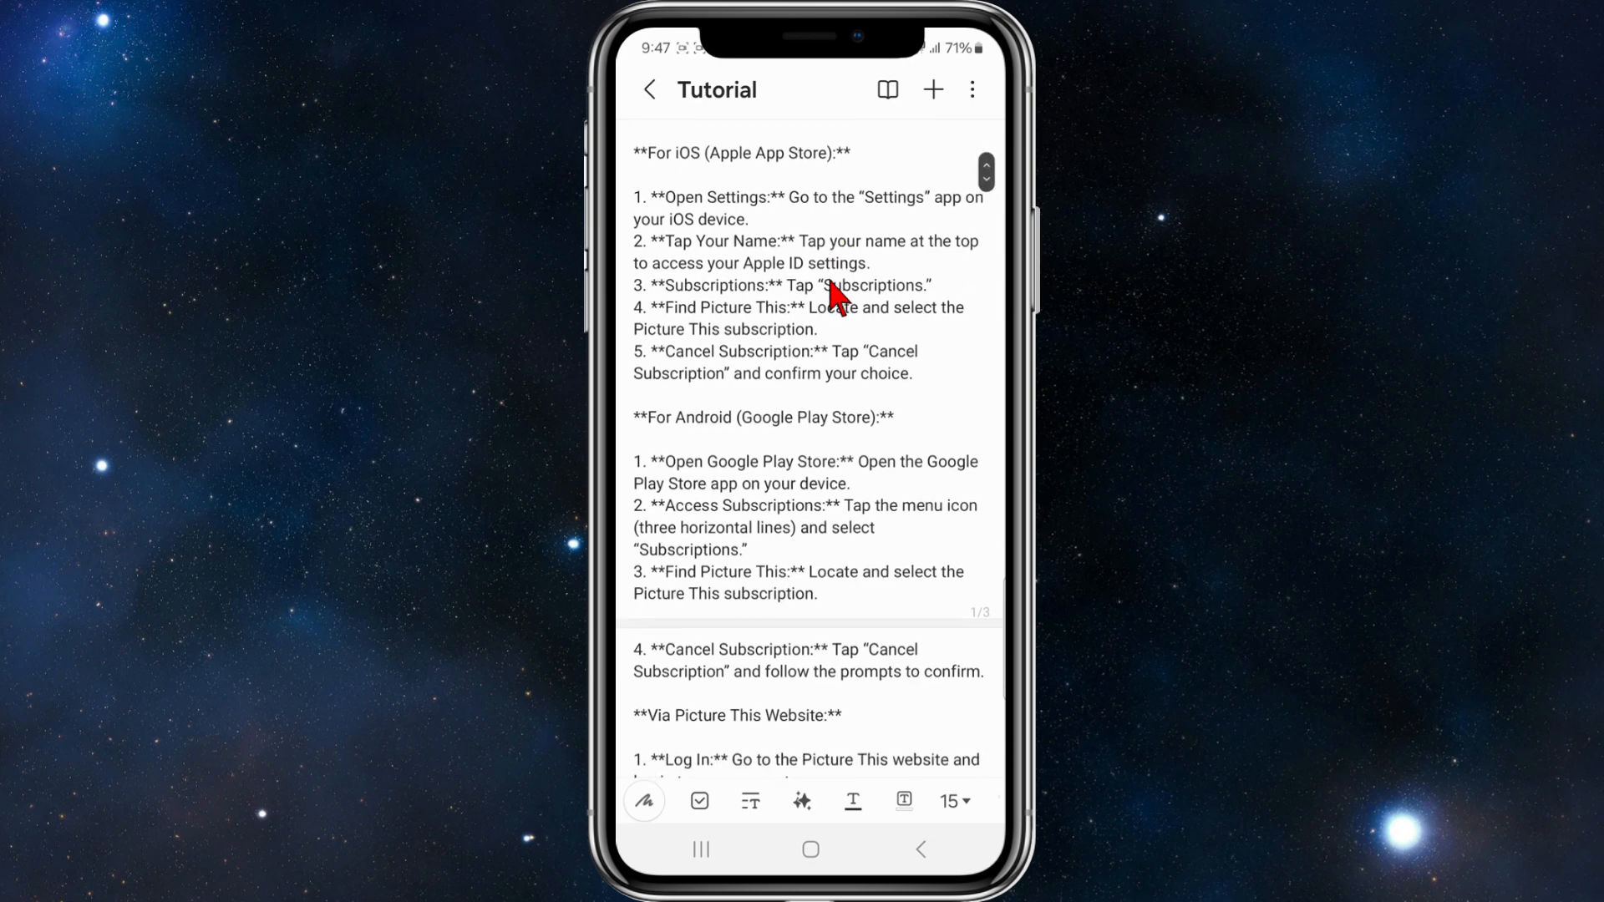
scroll(up, 3)
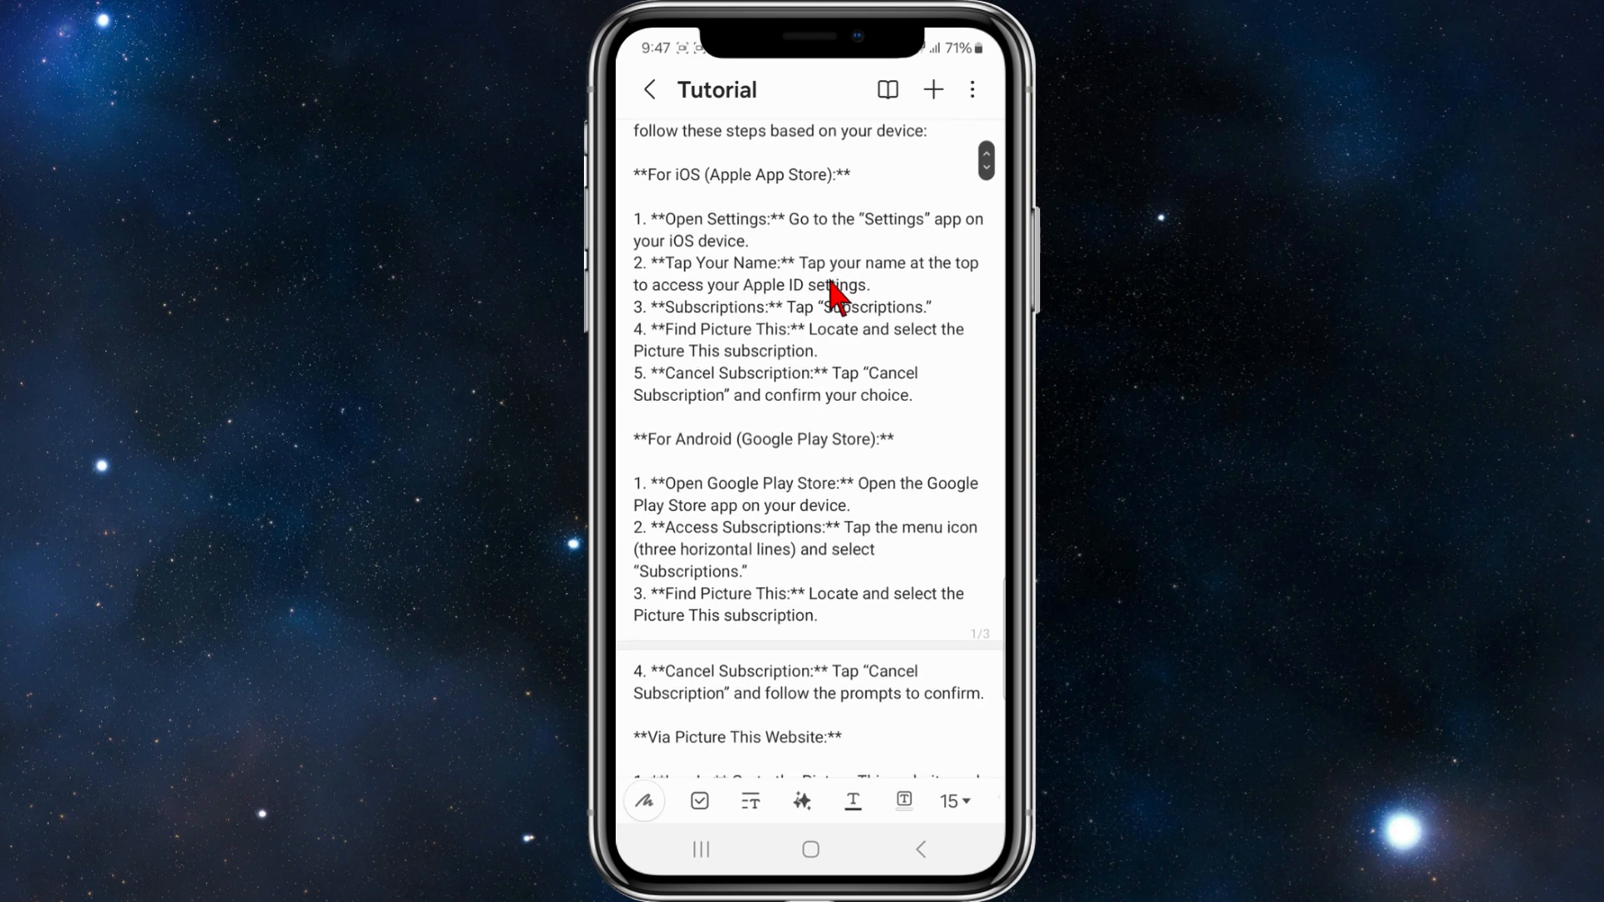
scroll(up, 3)
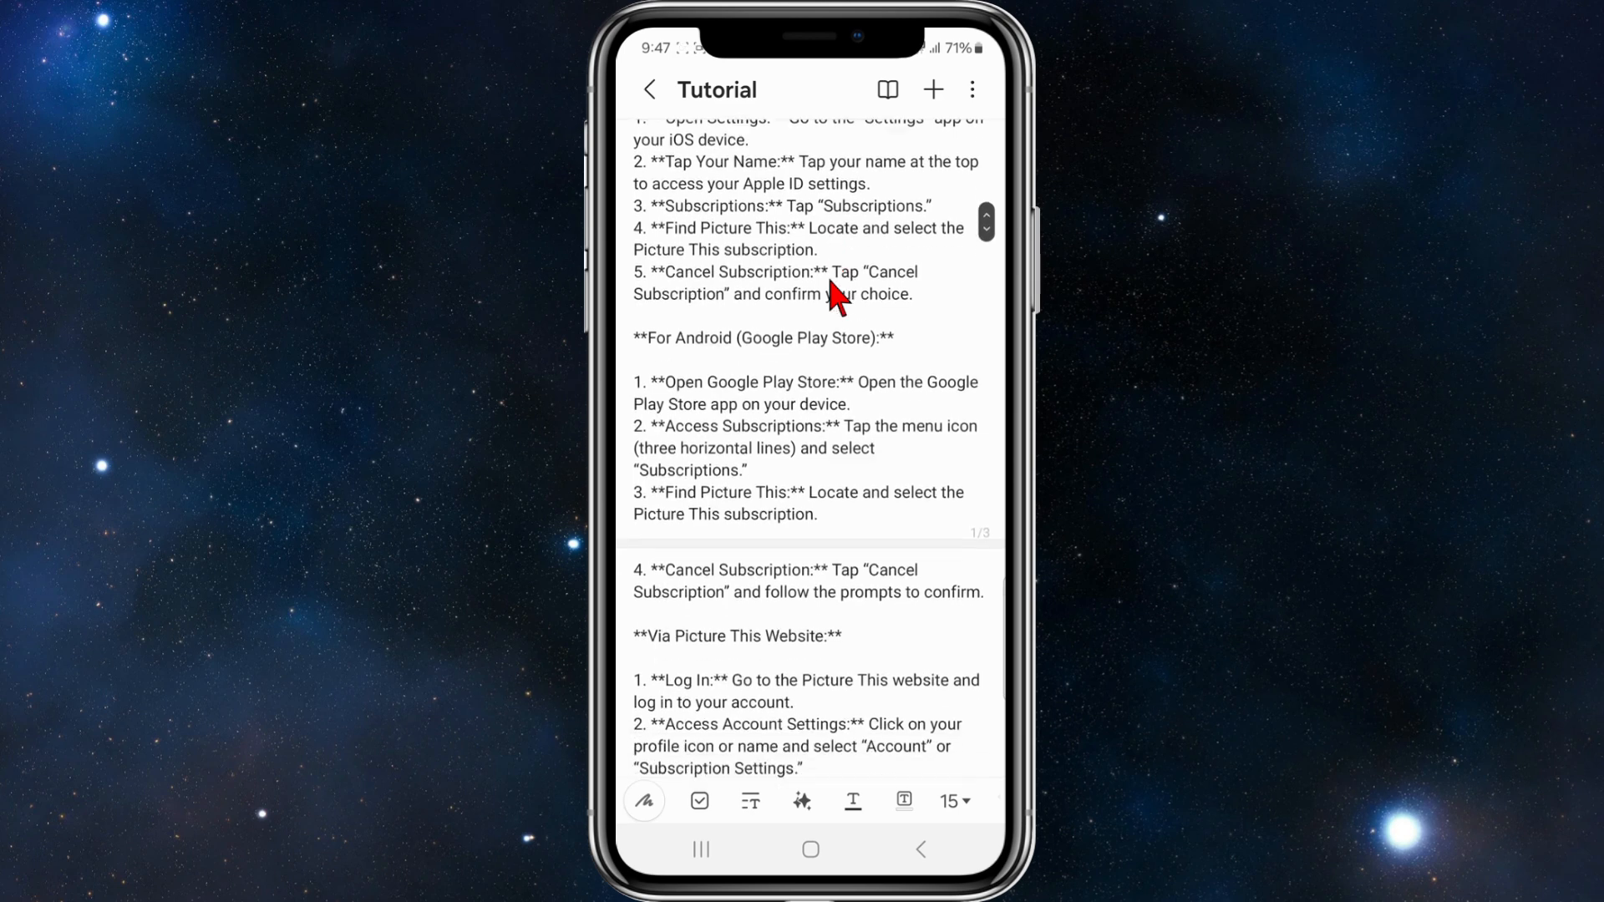
scroll(up, 3)
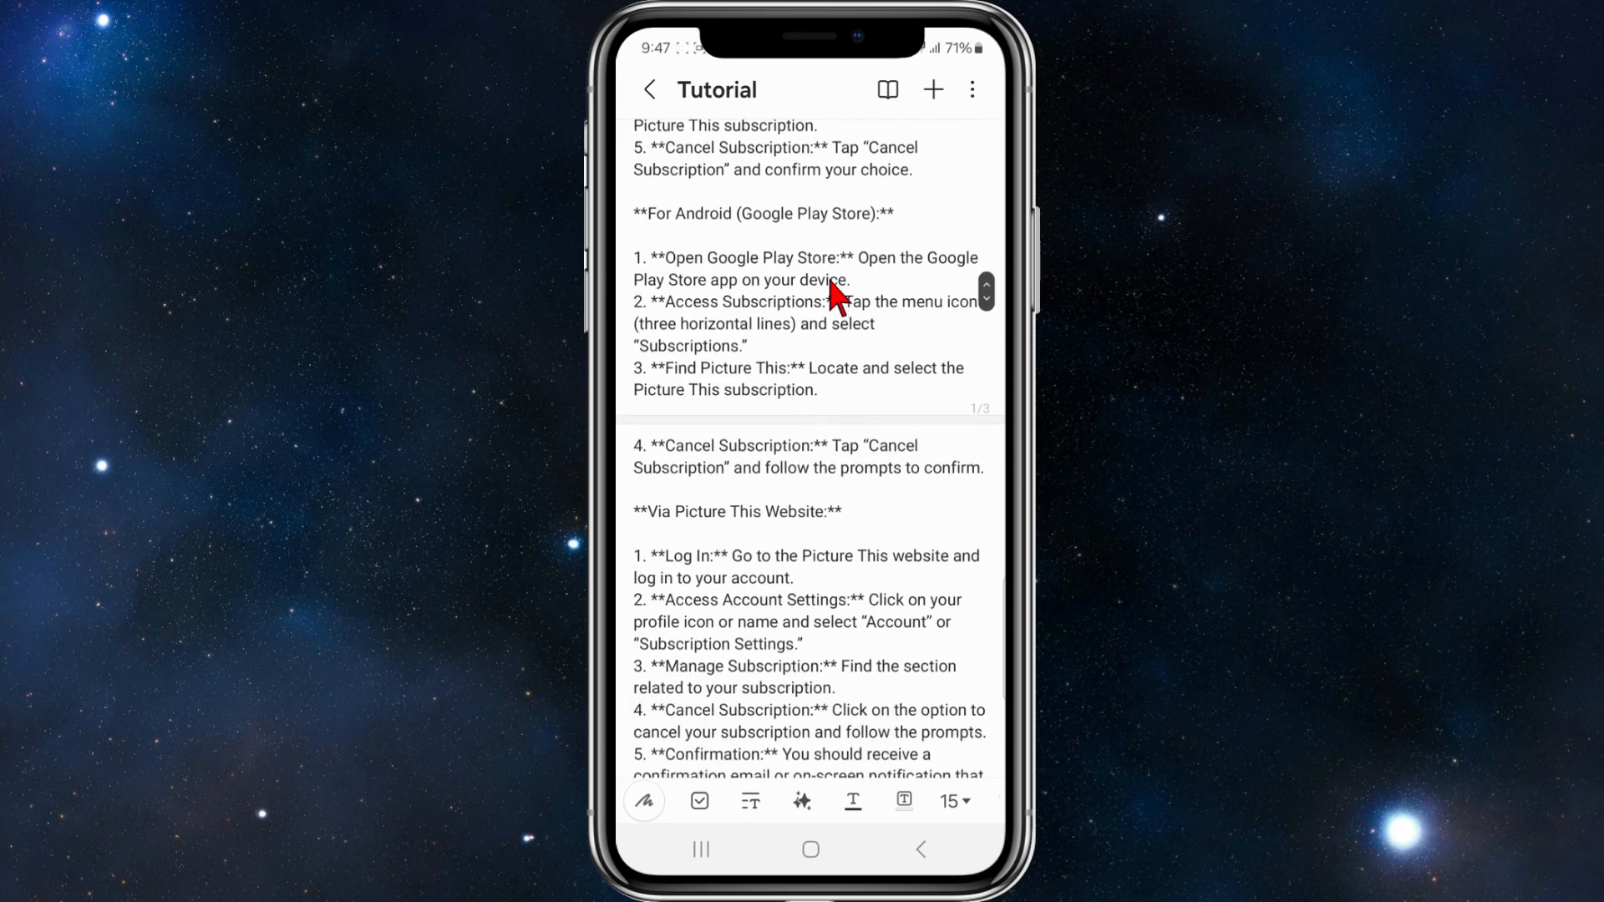
- Leave the note for the home screen and launch Google Play
click(809, 849)
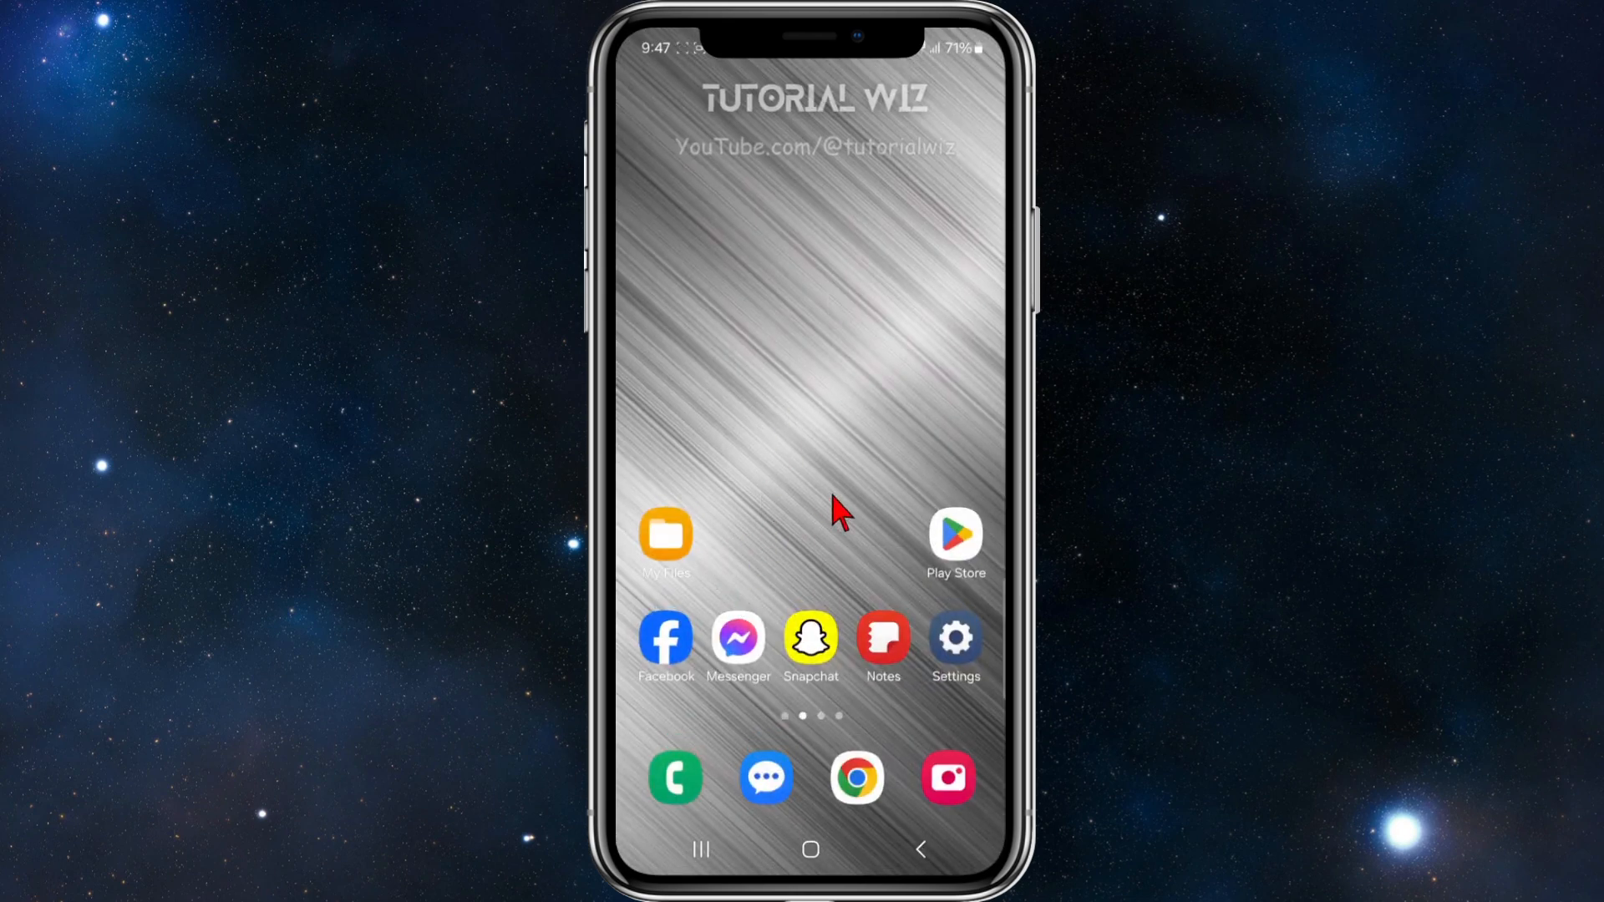
mouse_move(956, 578)
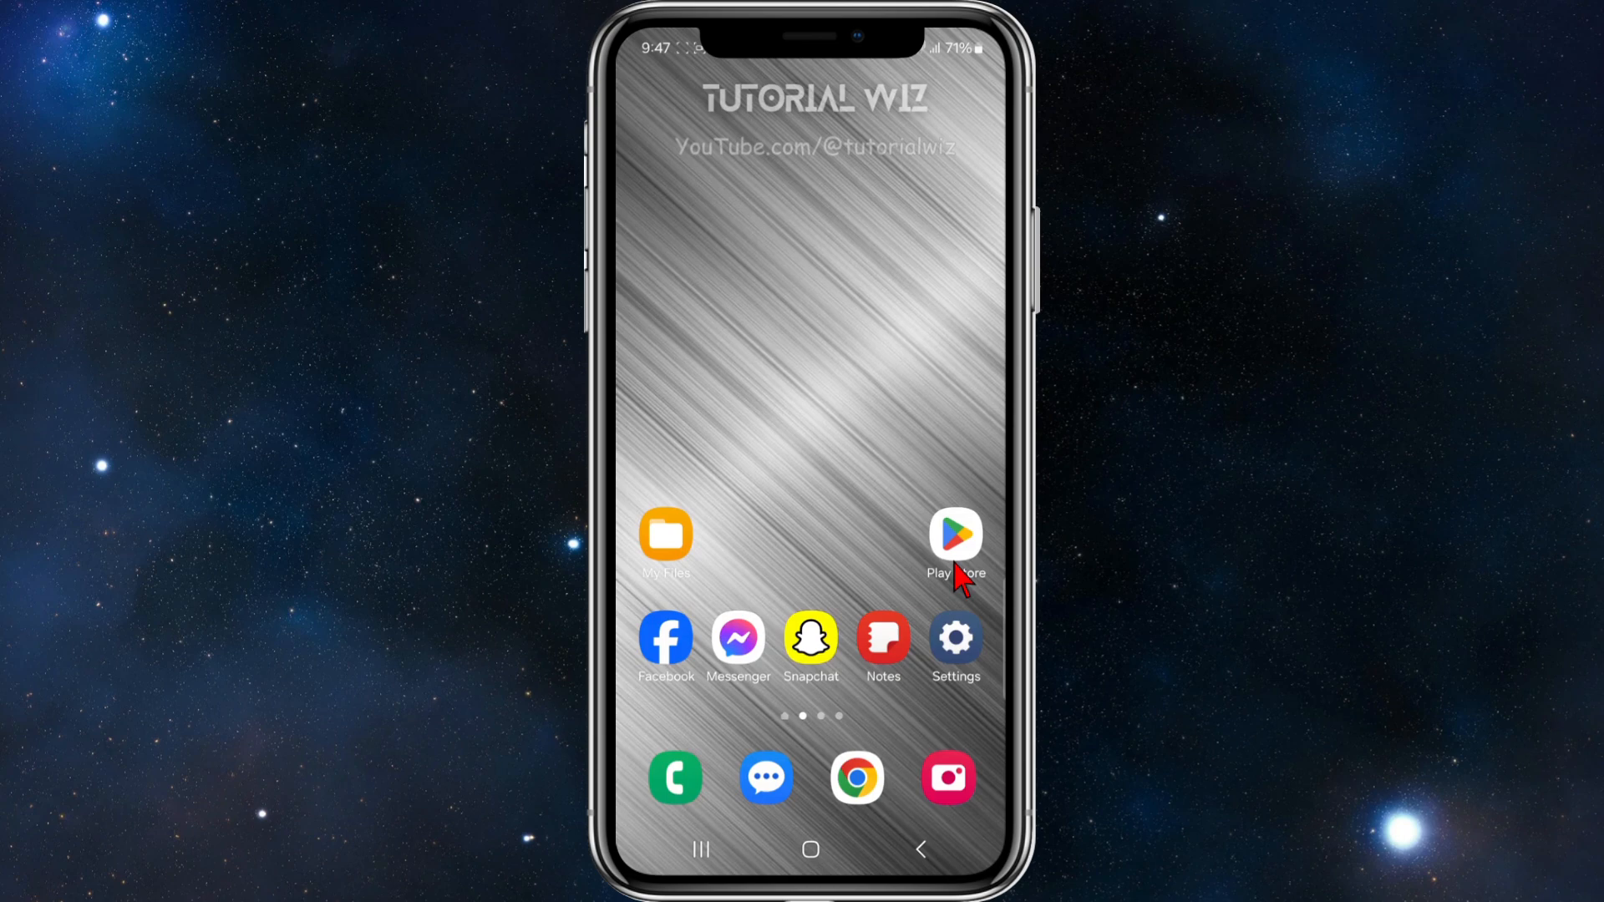
click(954, 534)
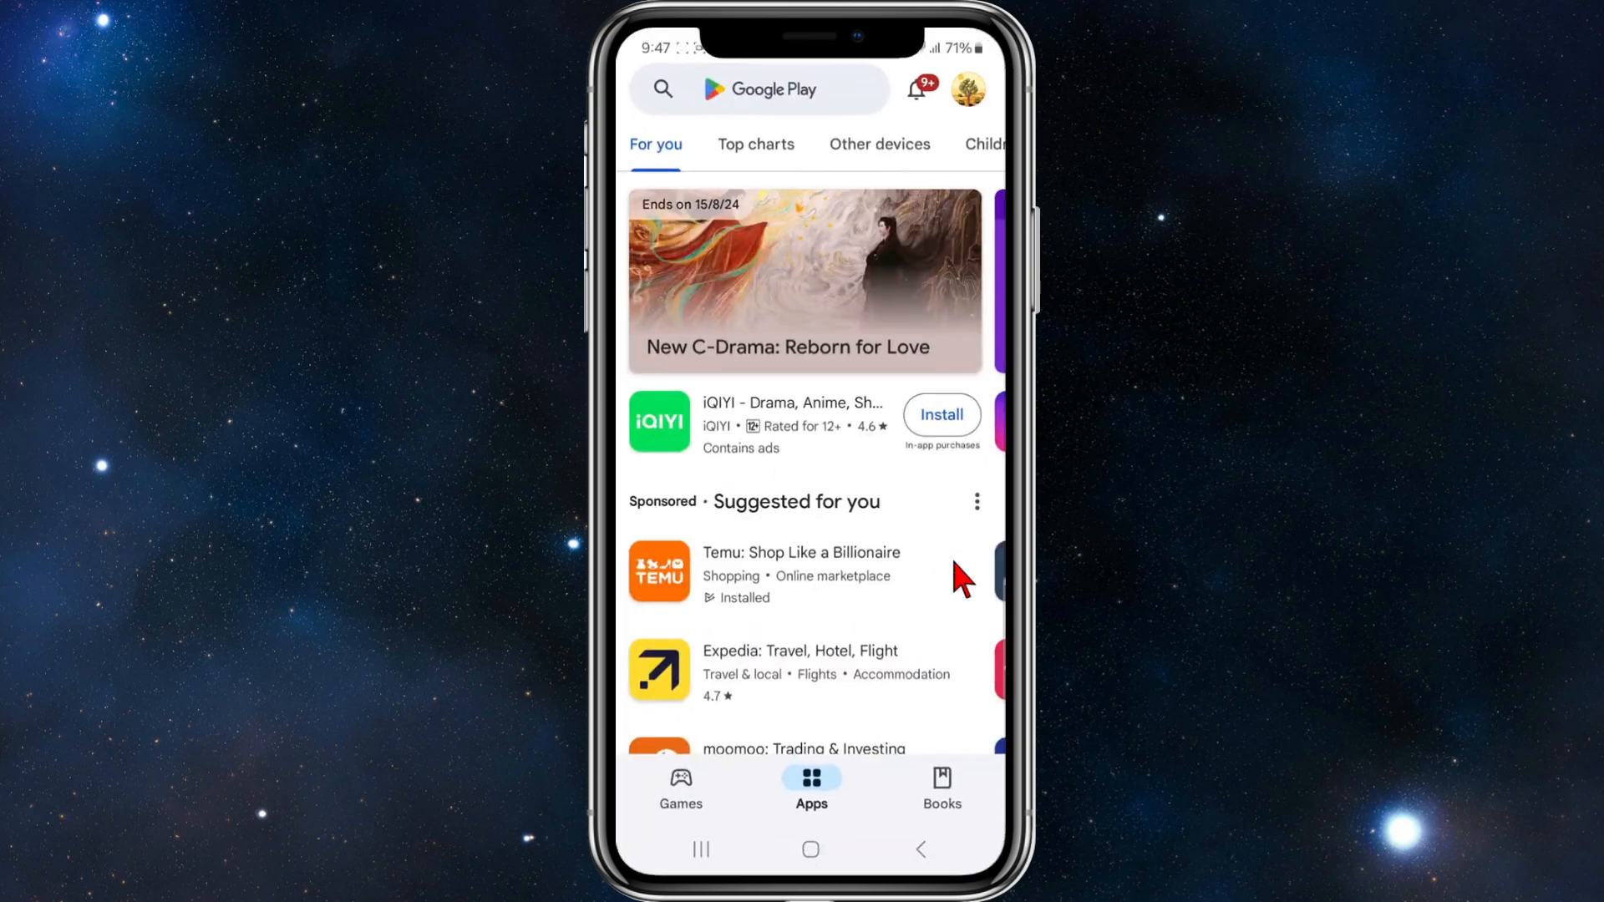
- Reach the account's Subscriptions page via Payments and subscriptions, showing none active
click(762, 89)
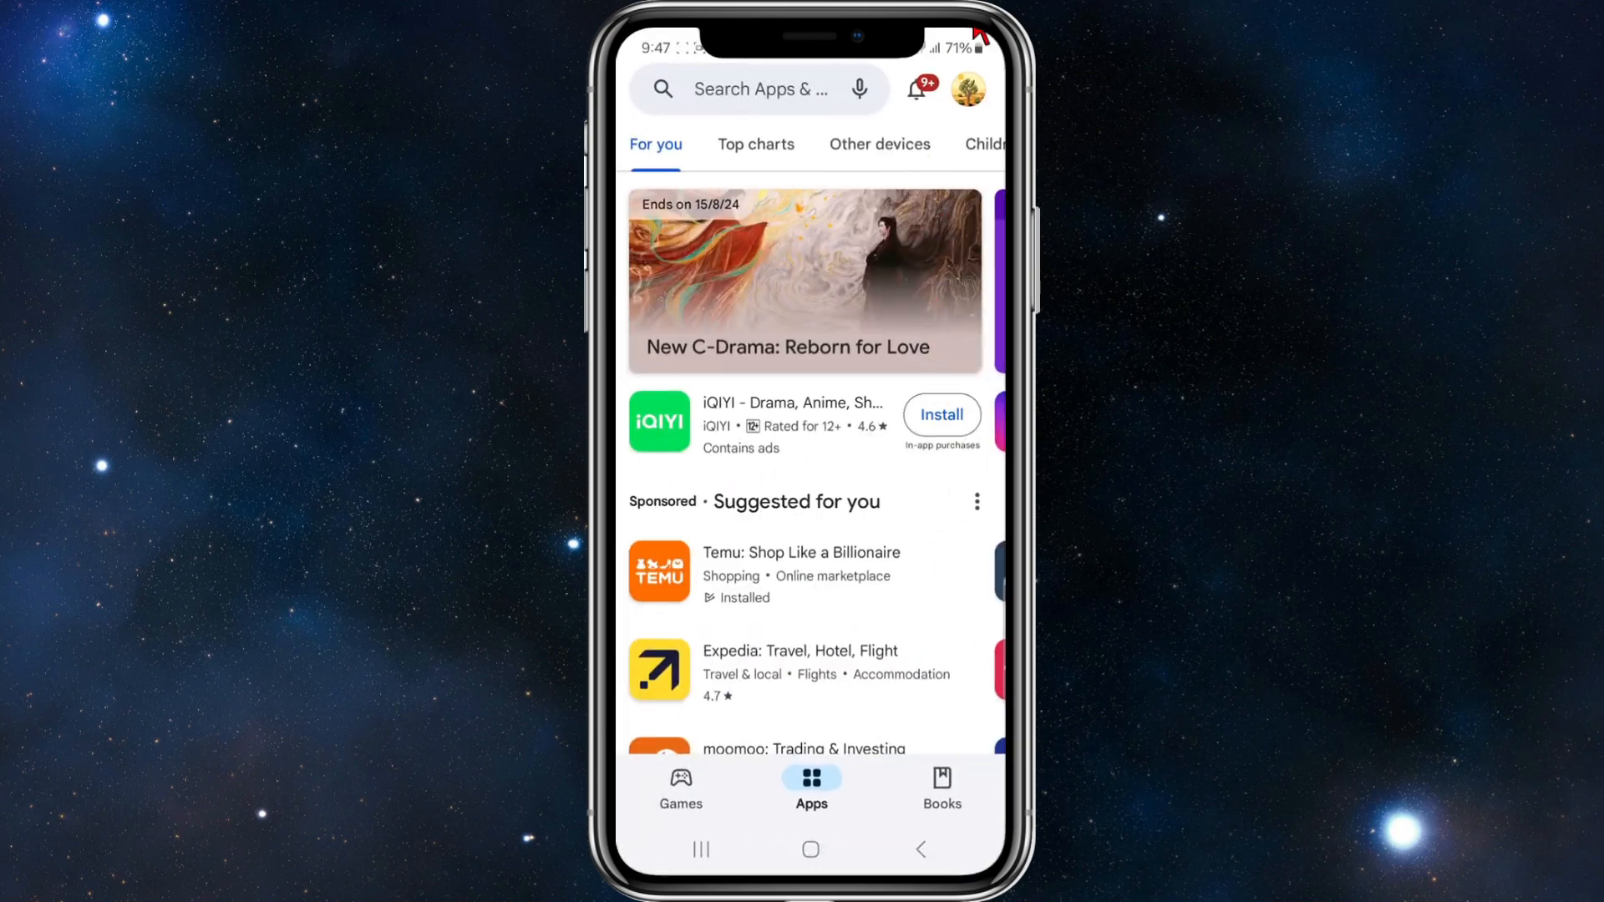
click(966, 89)
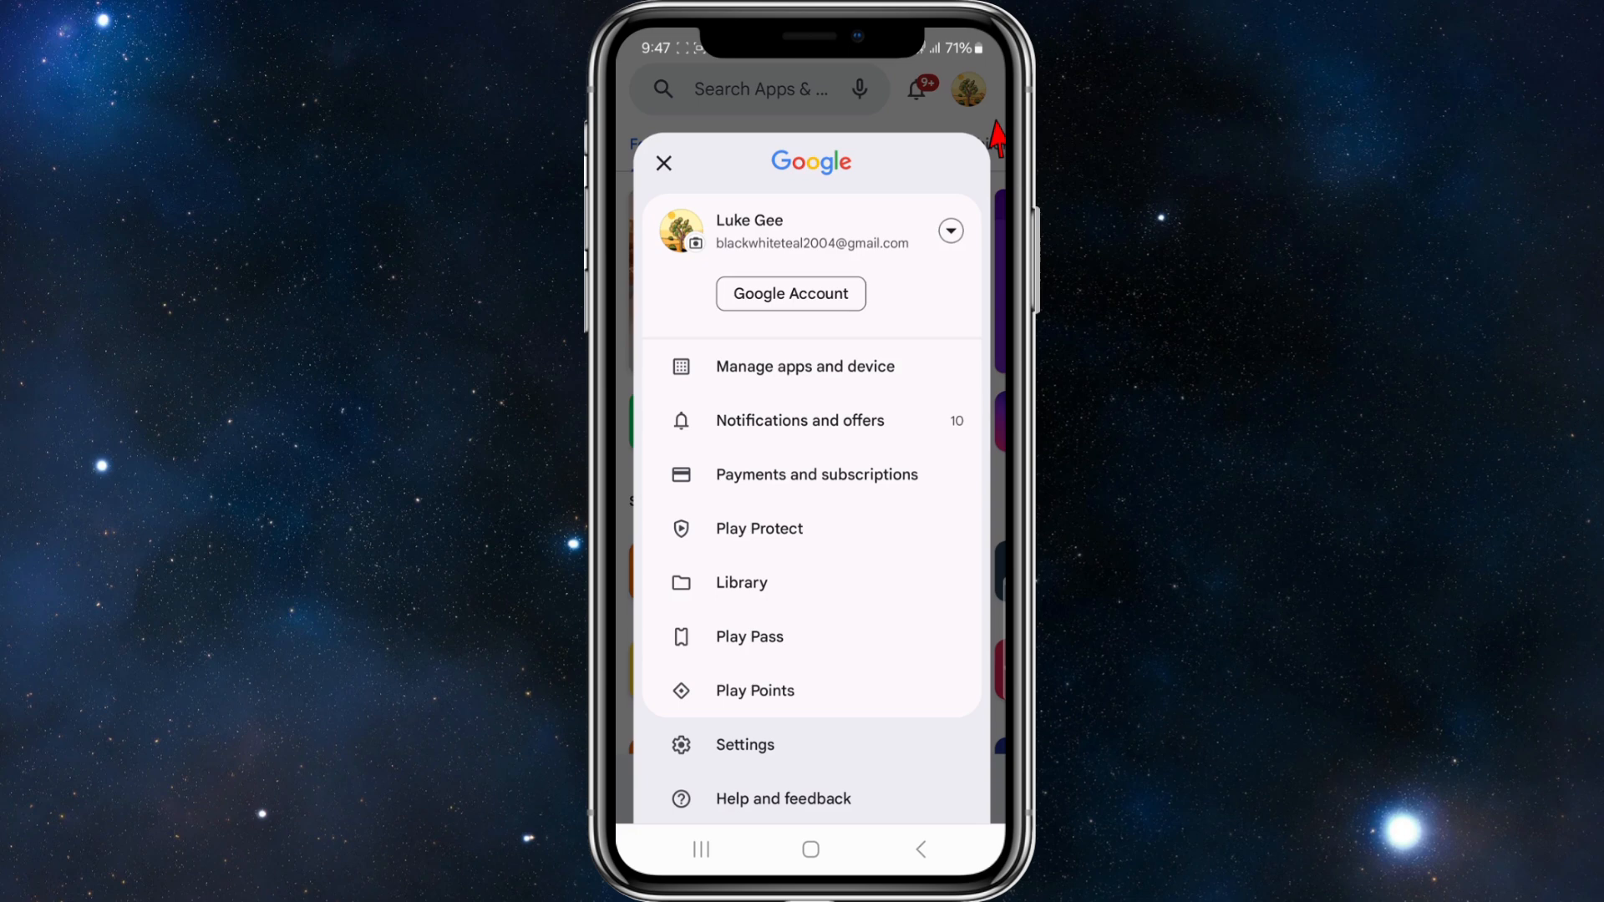
click(817, 473)
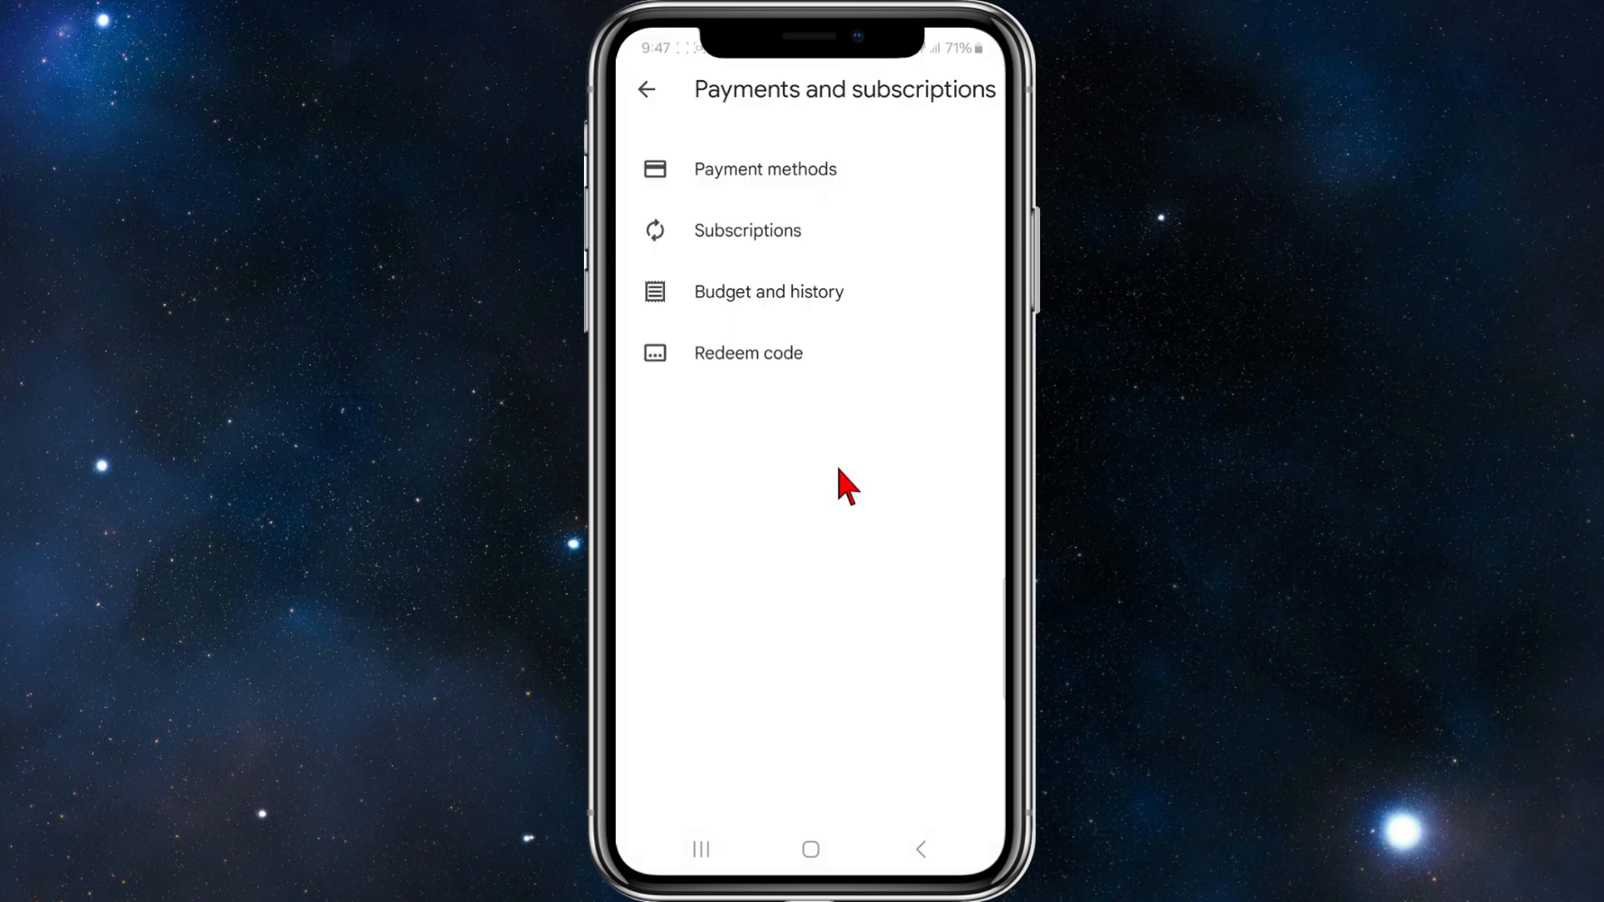
click(748, 231)
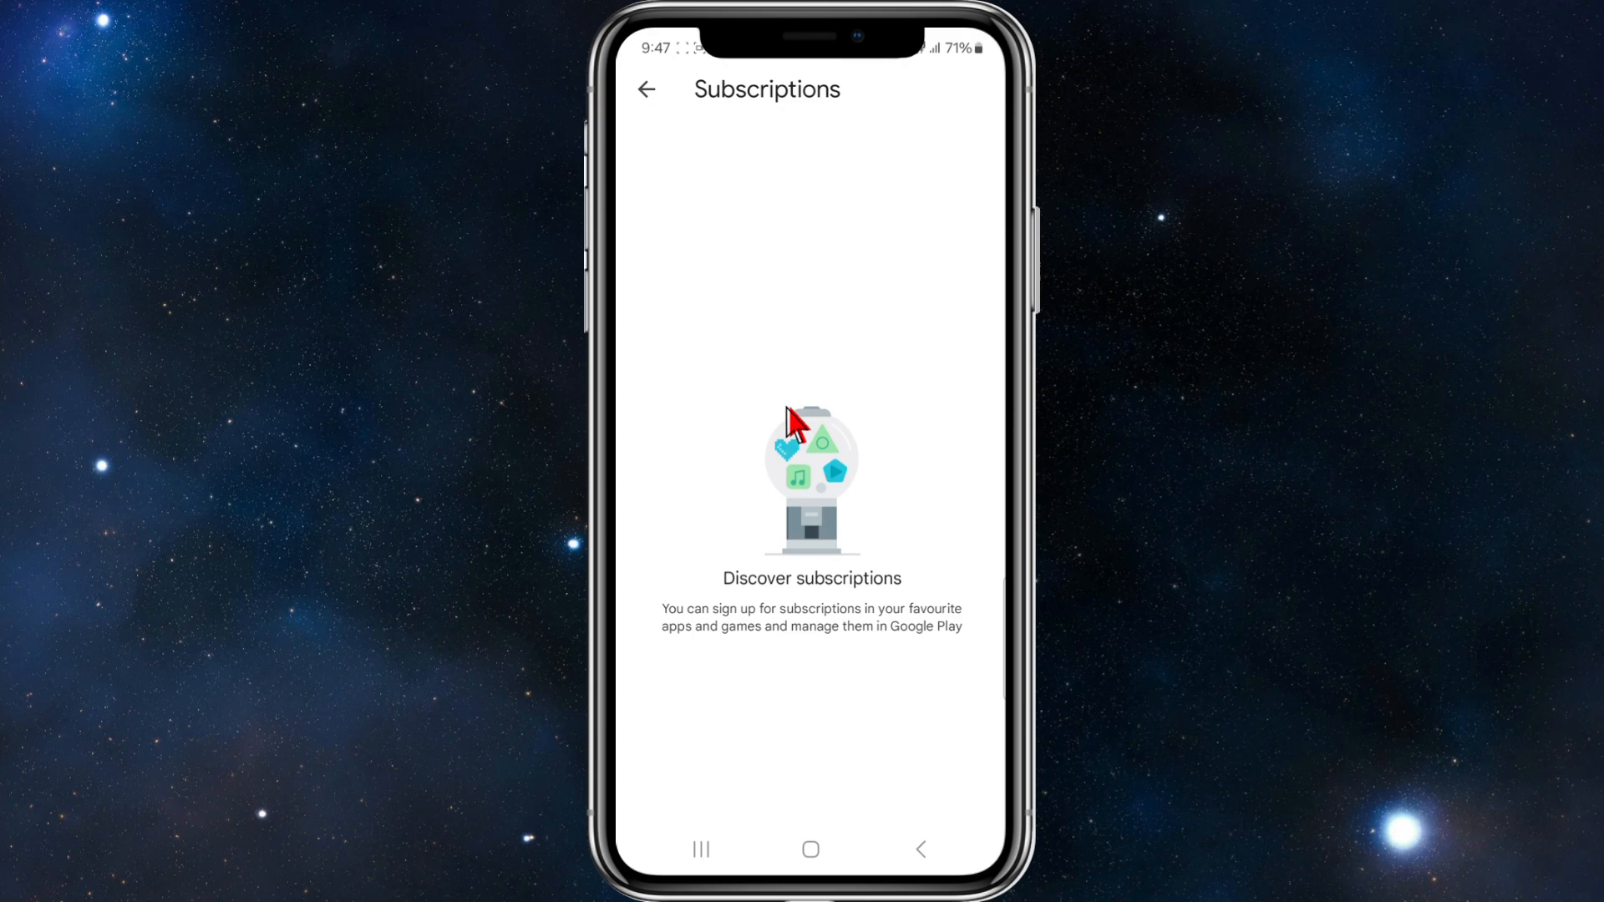
mouse_move(809, 337)
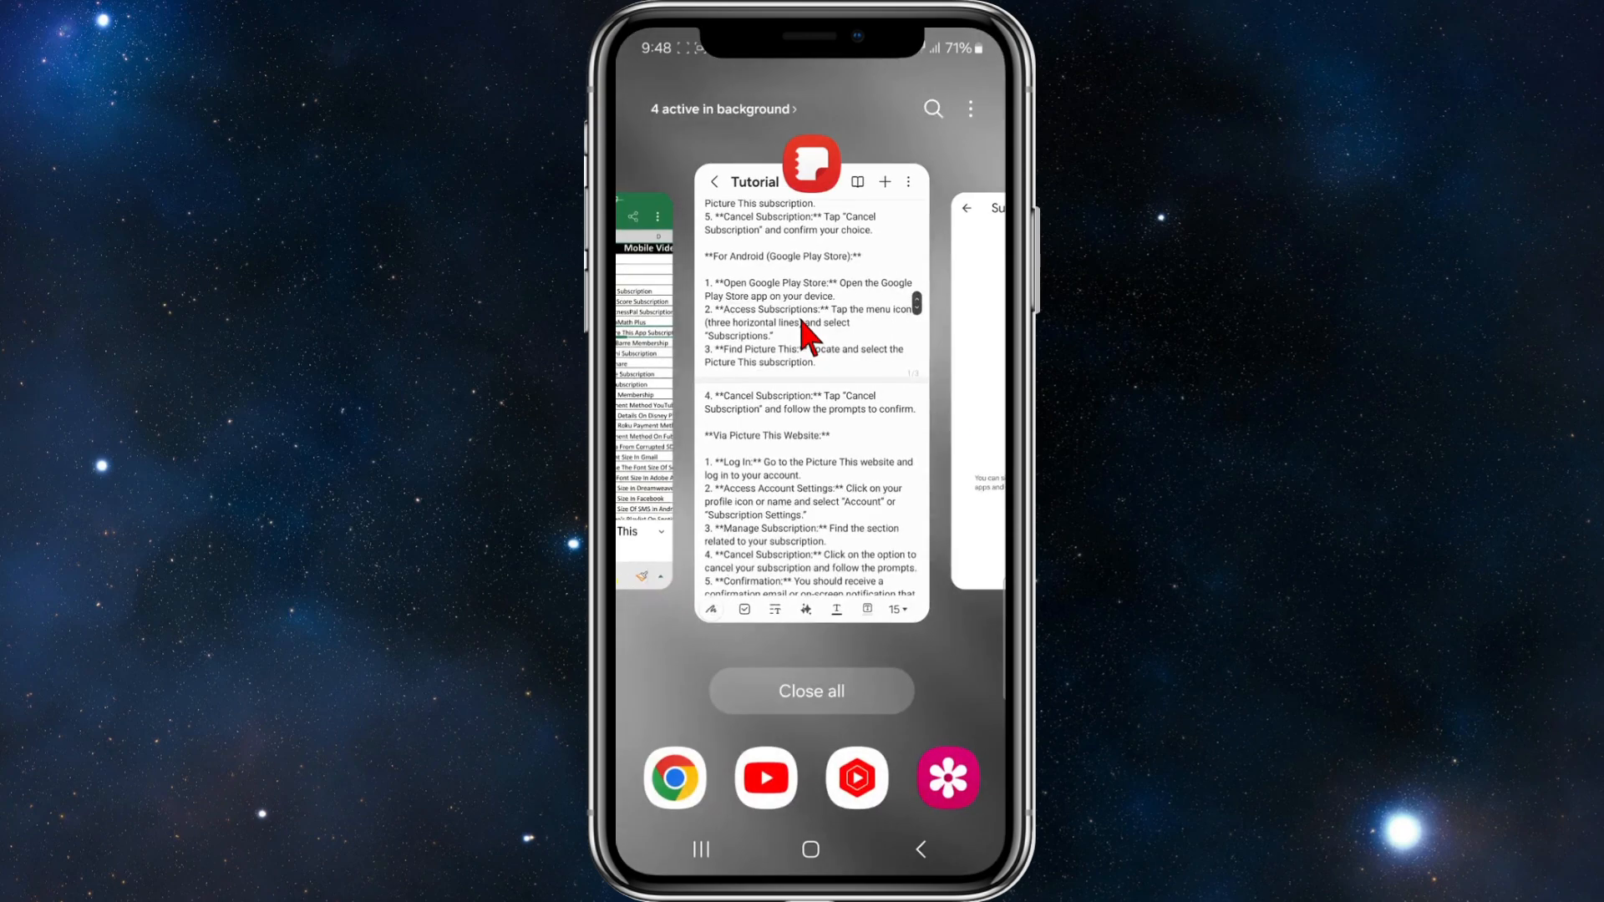
- Switch back to the Samsung Notes Tutorial card from recent apps
click(810, 390)
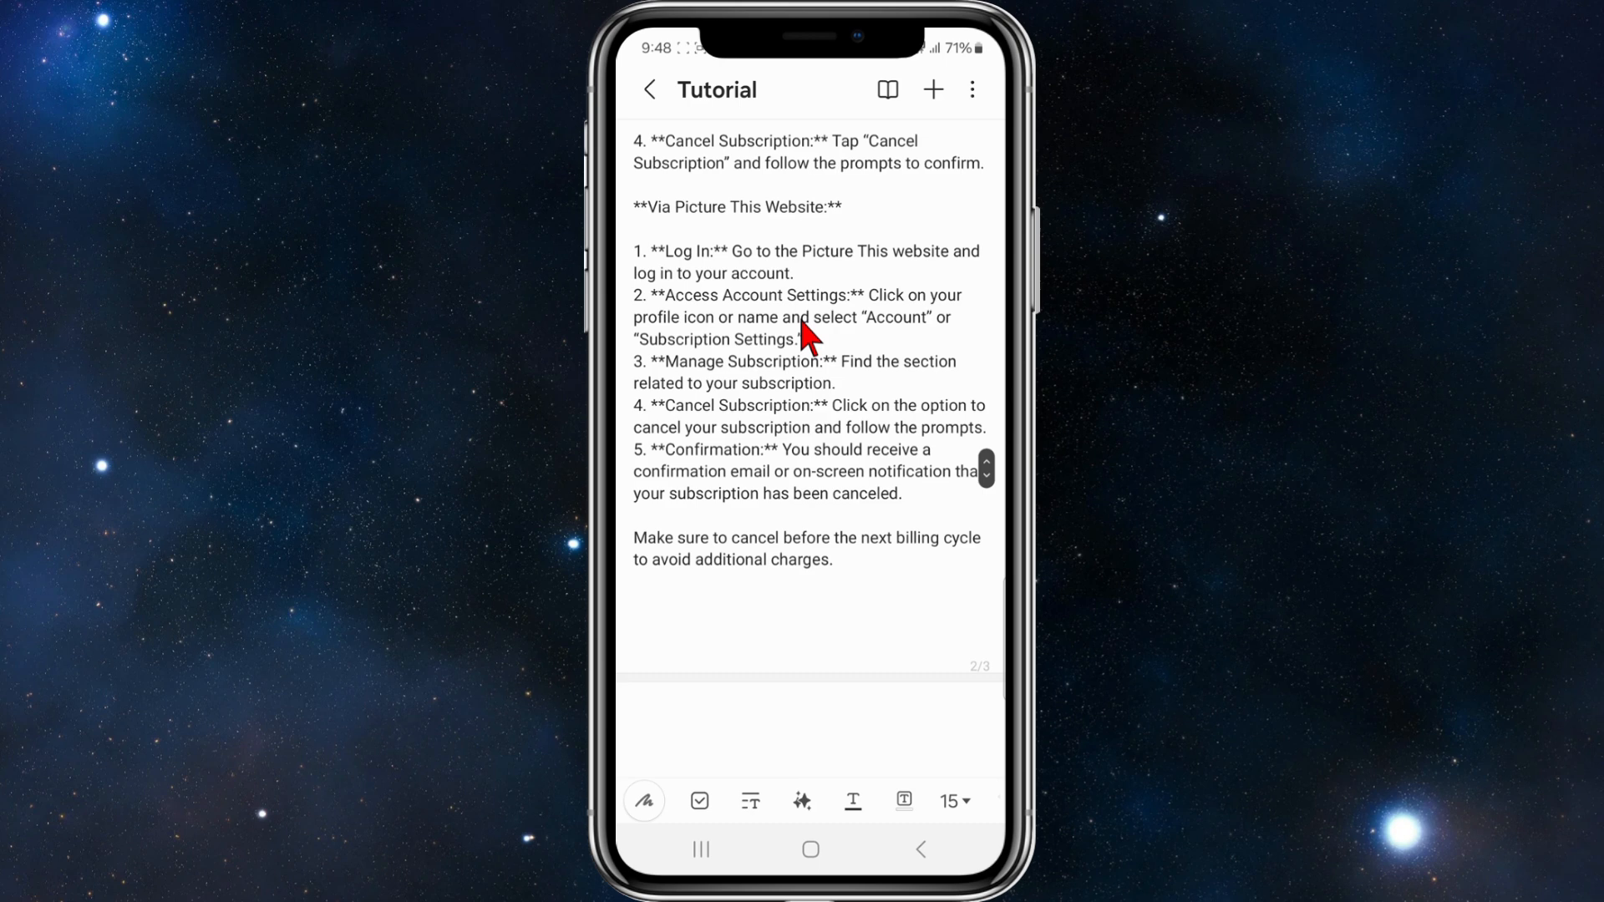
scroll(up, 3)
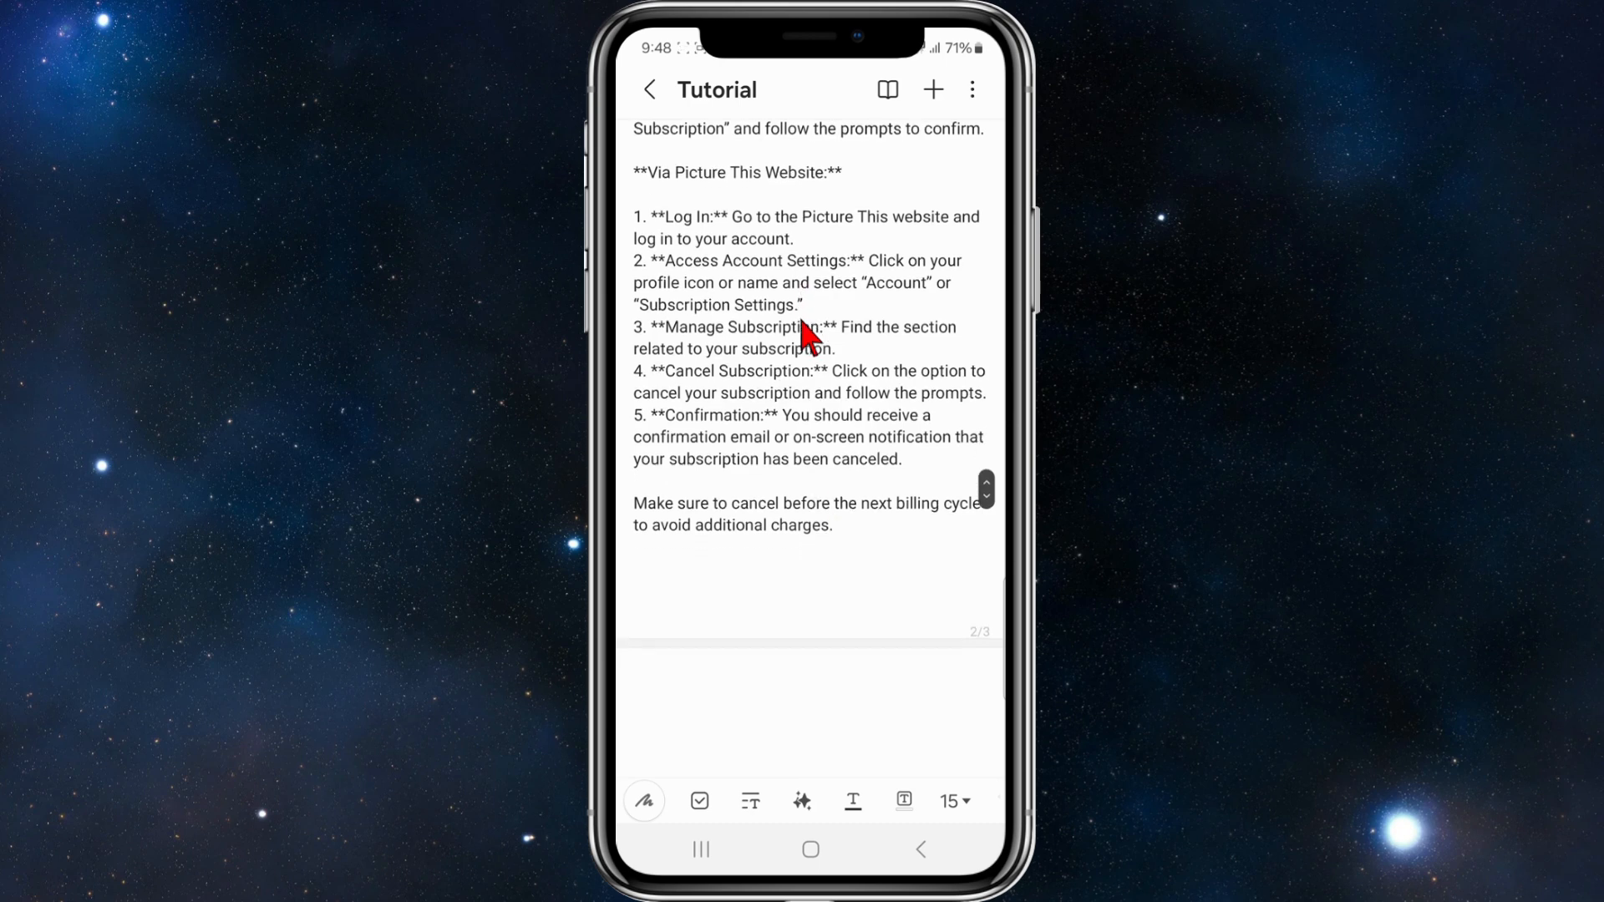
scroll(up, 3)
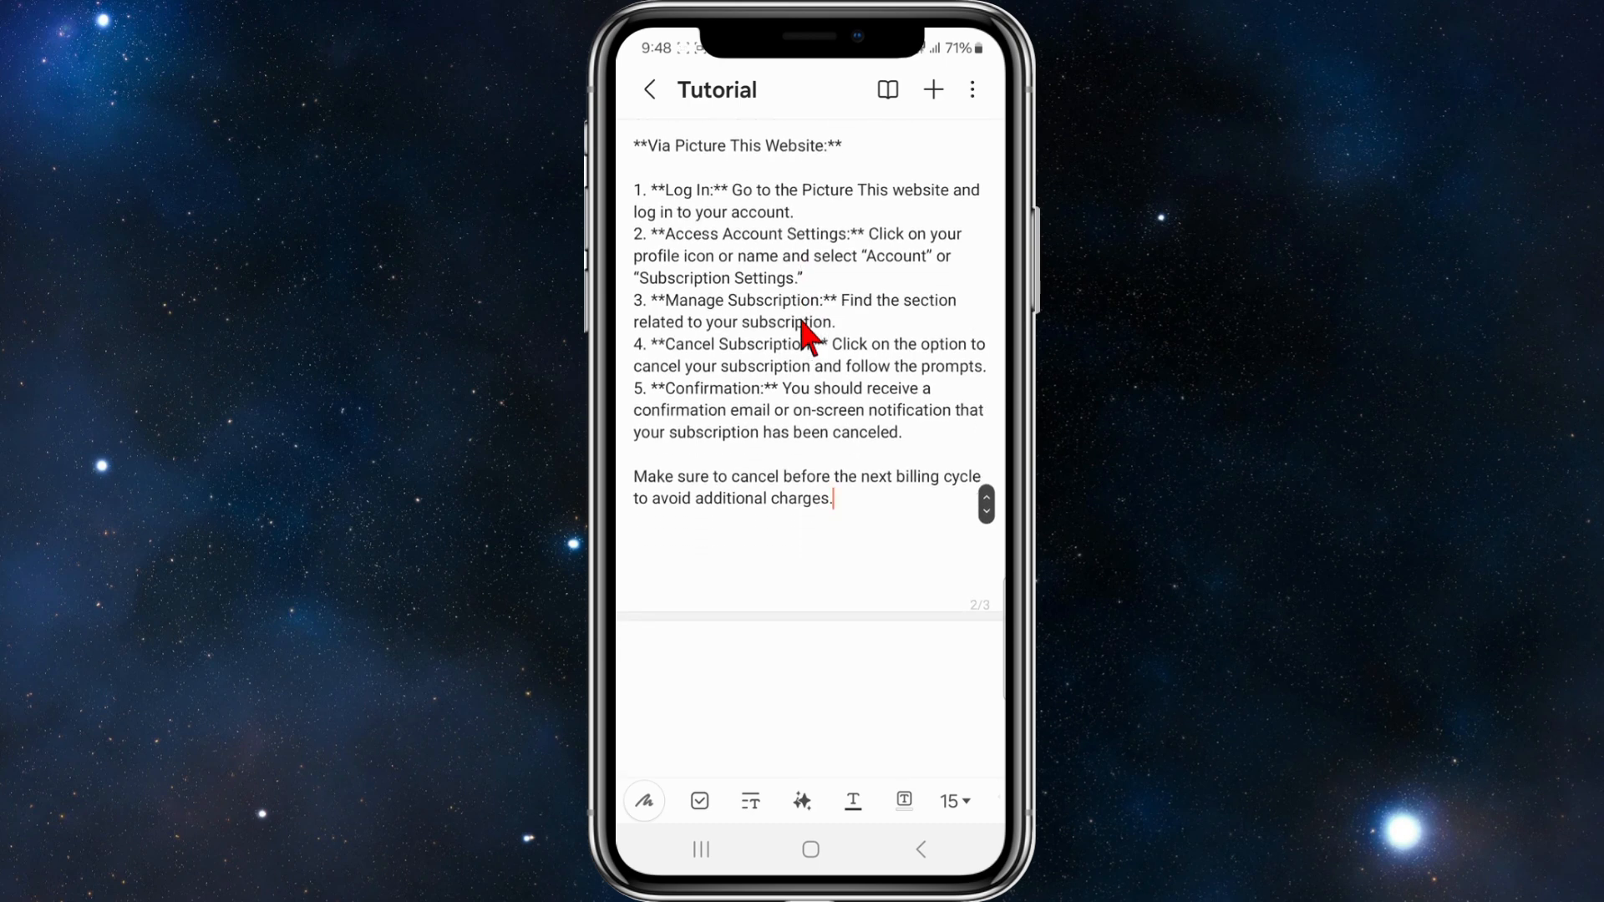
scroll(up, 3)
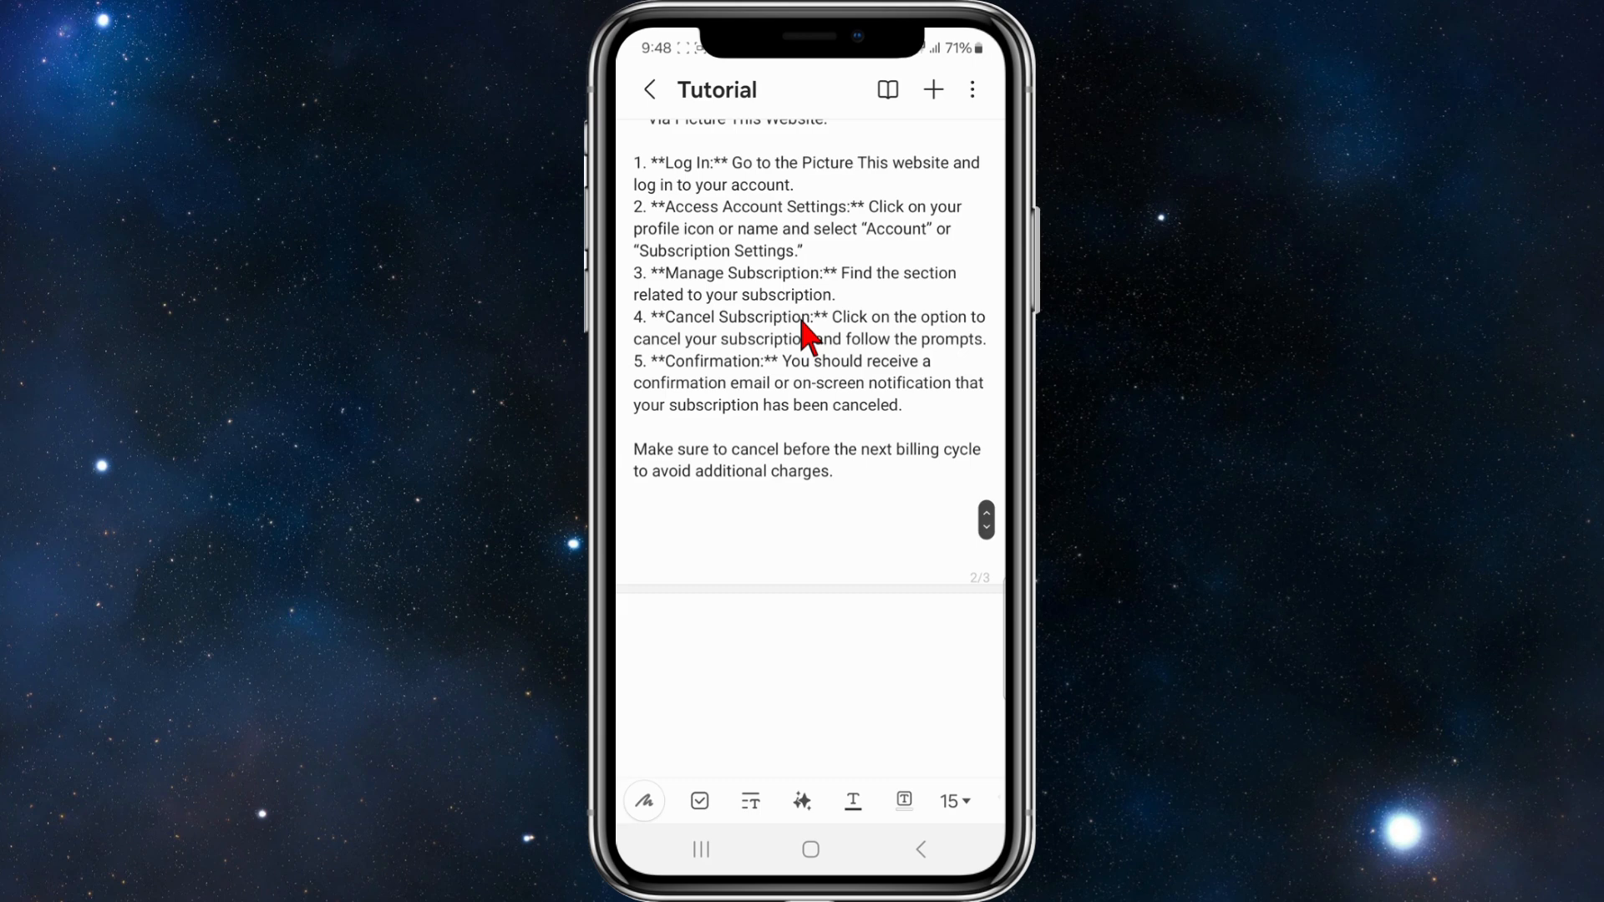
scroll(up, 3)
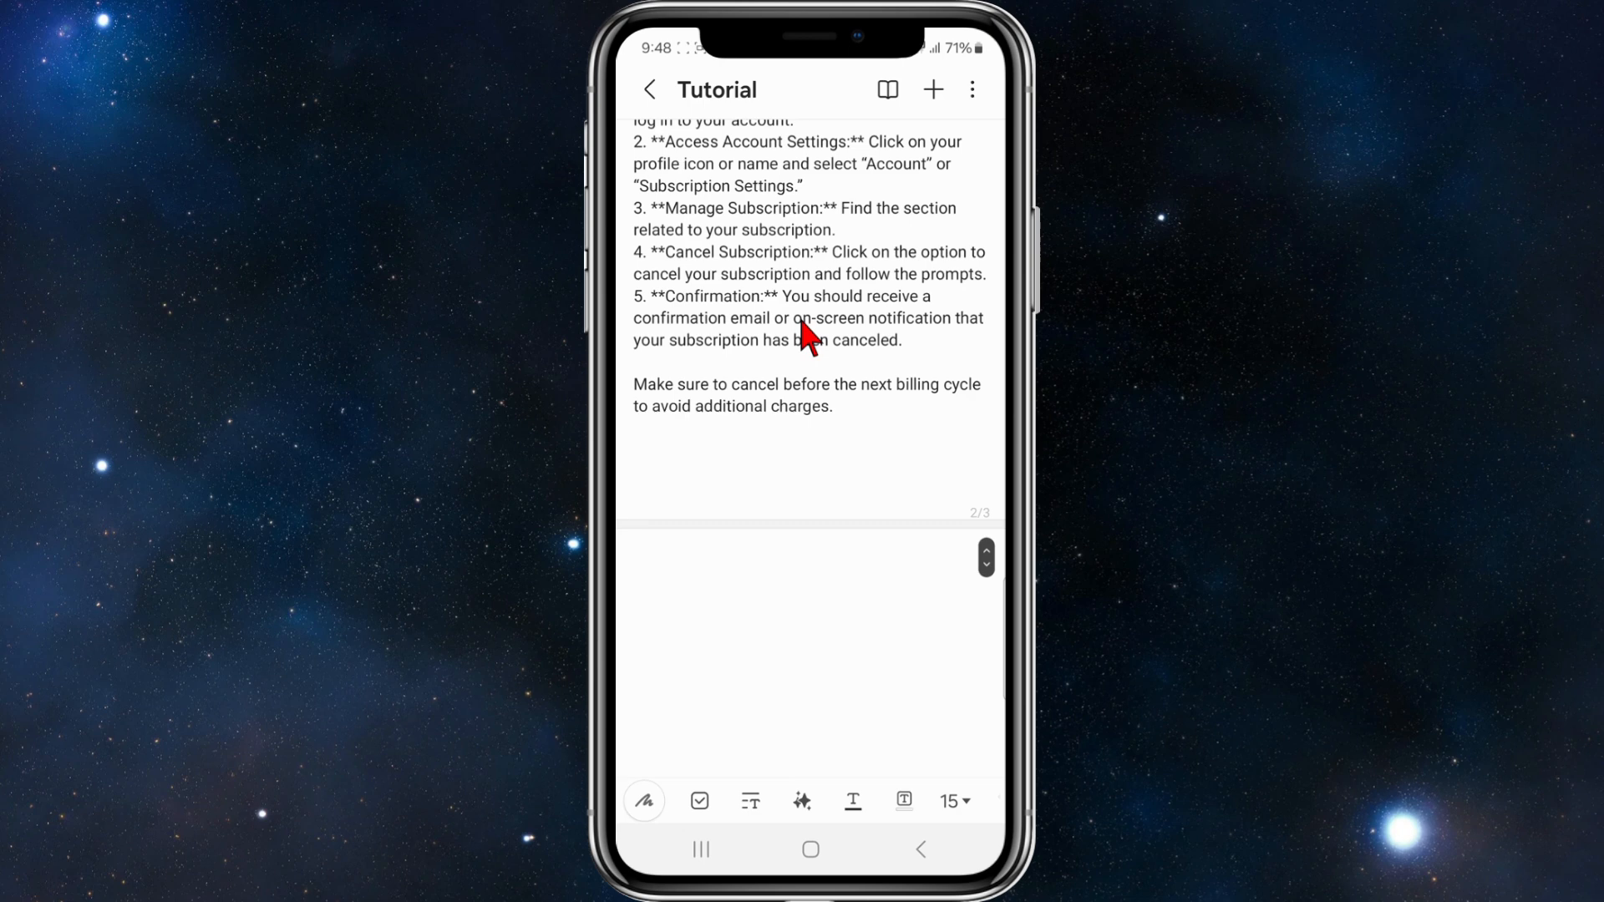
scroll(up, 3)
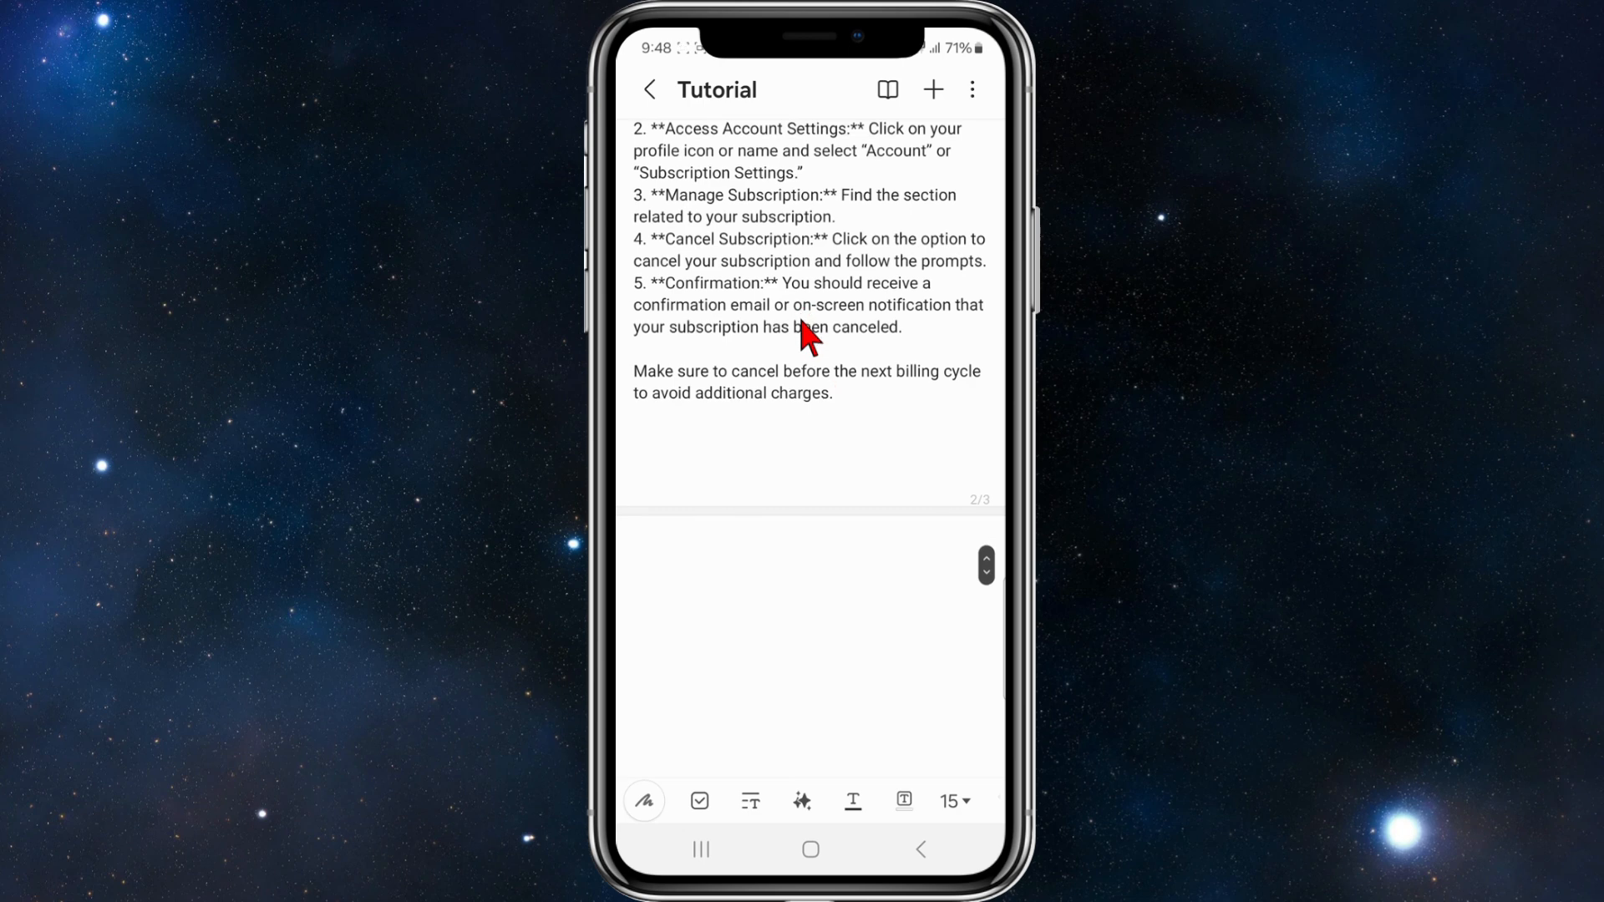
scroll(up, 3)
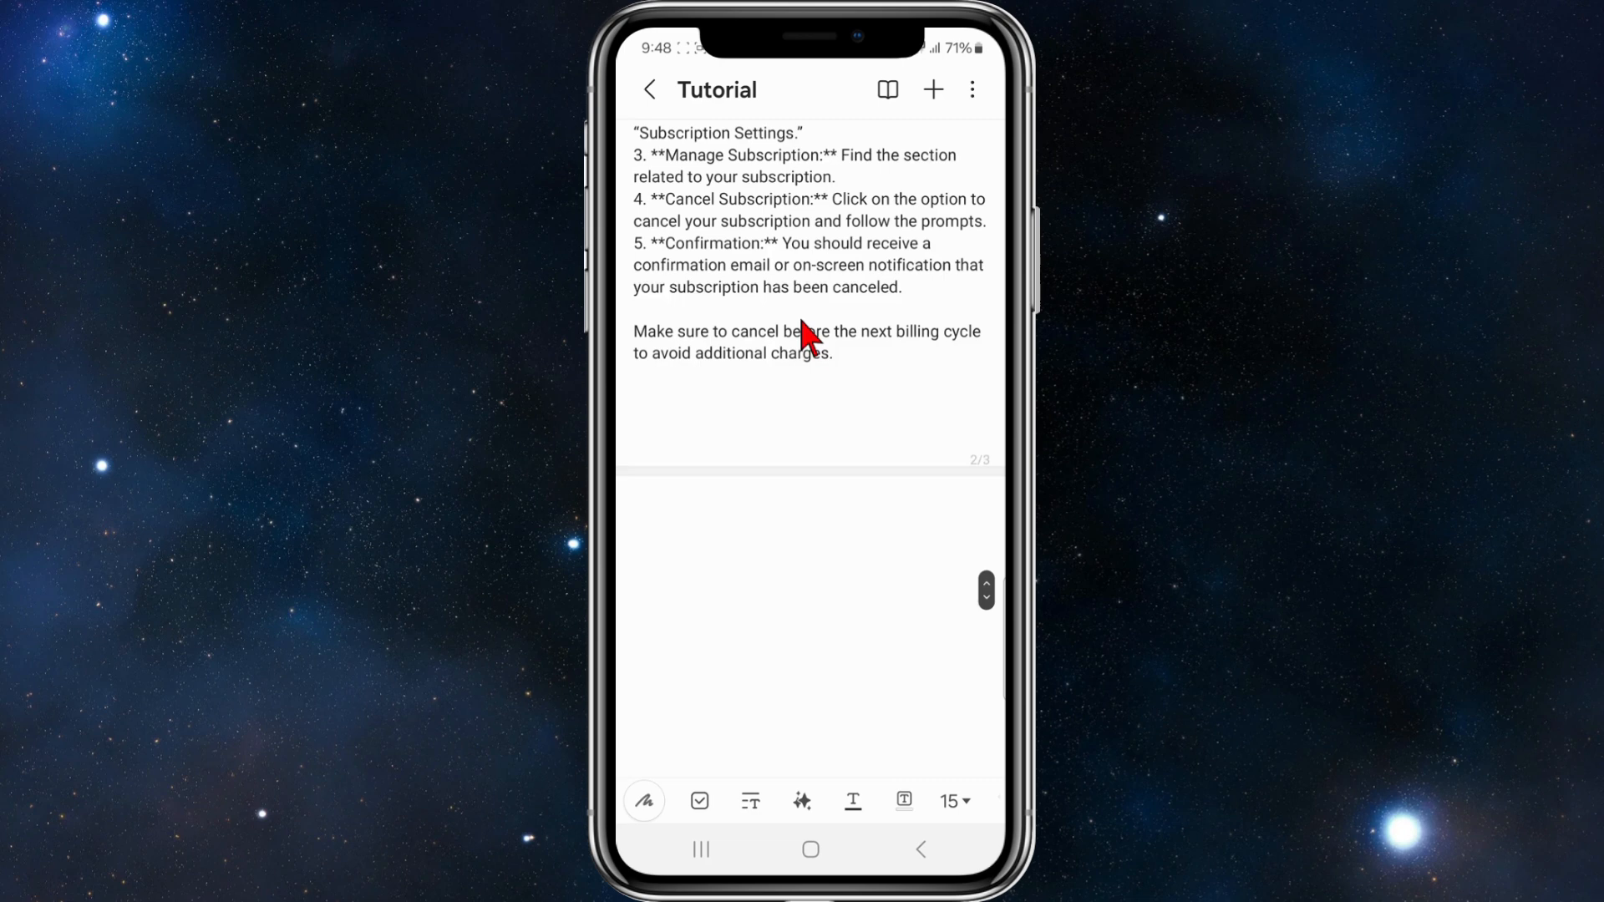
scroll(up, 3)
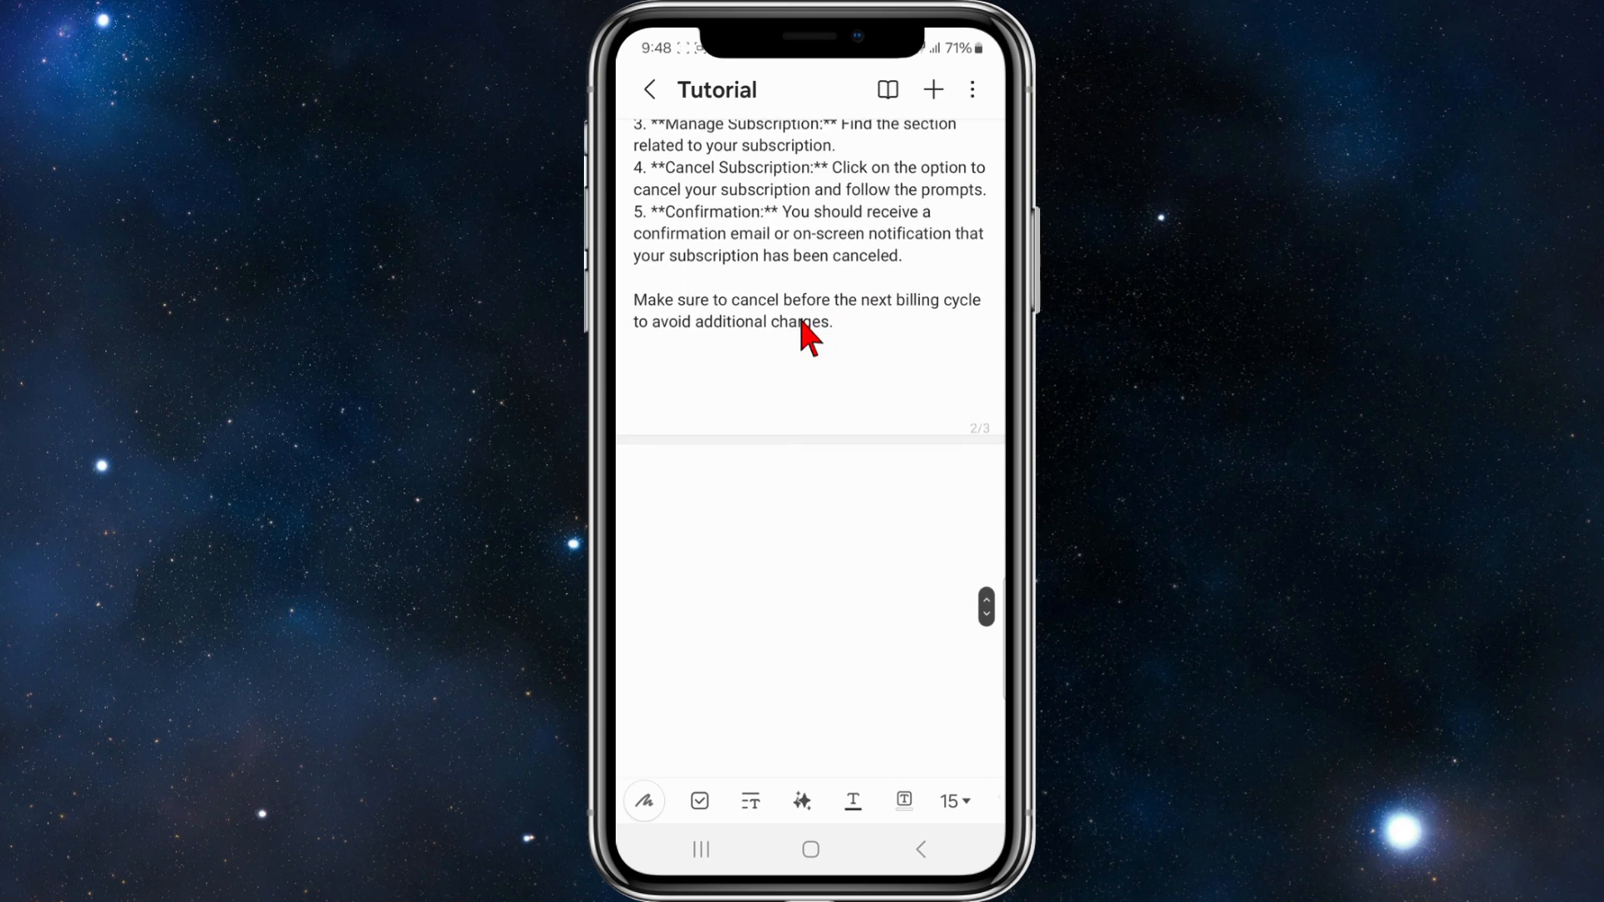
click(832, 322)
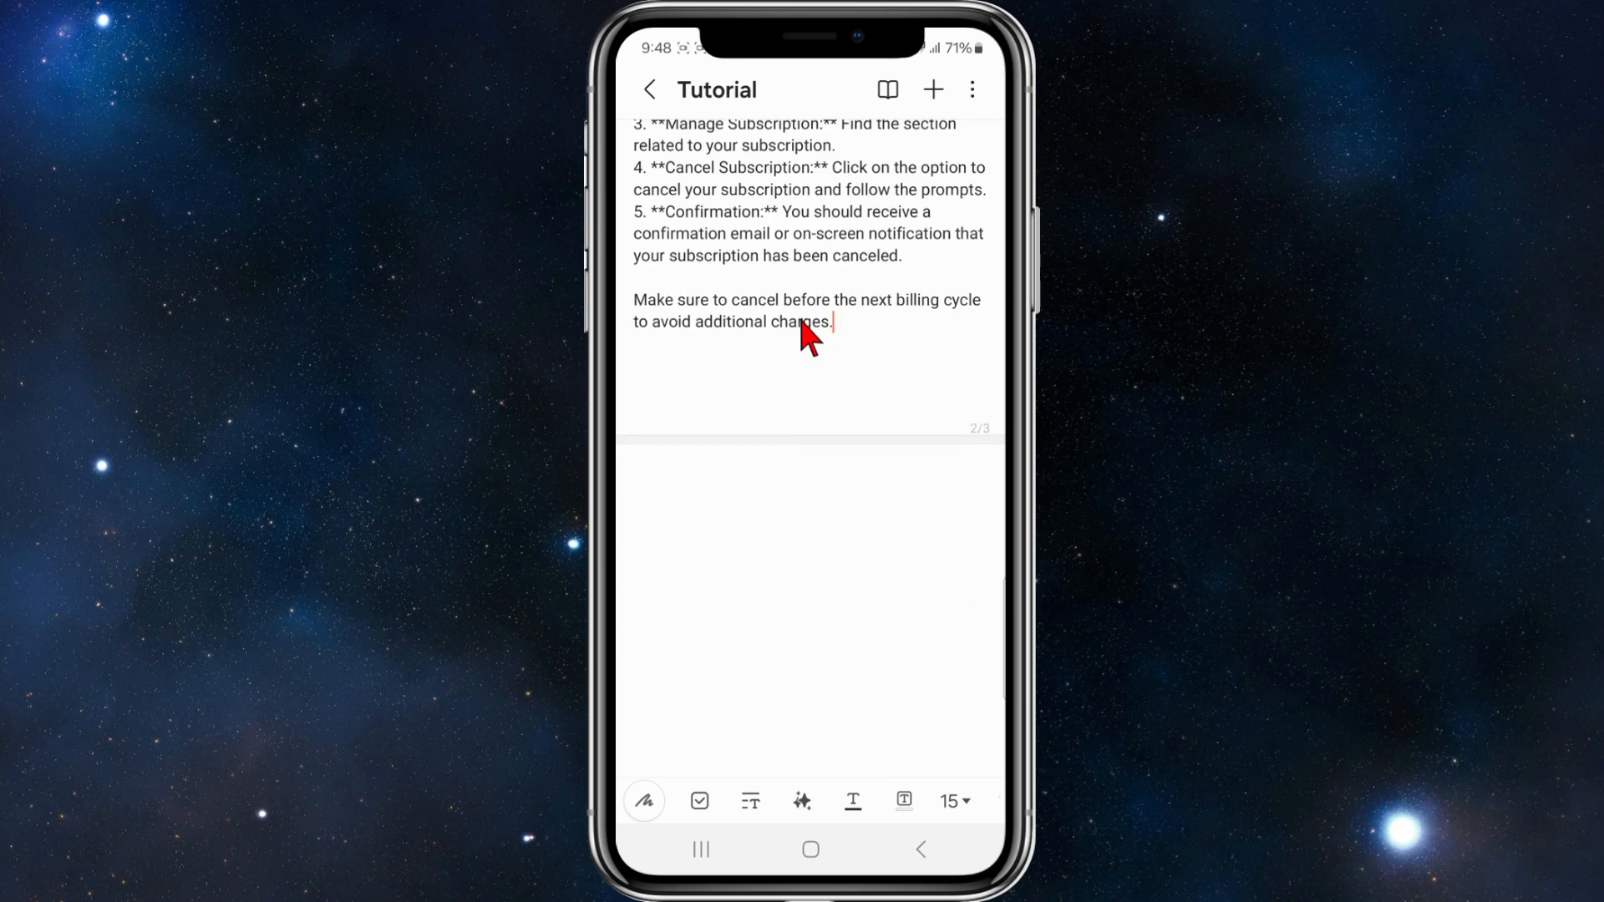